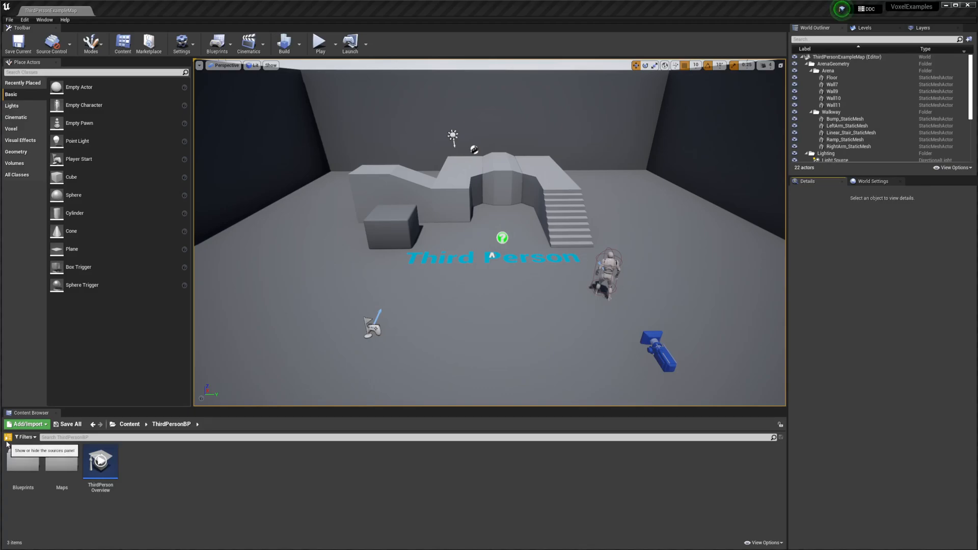
- Show the Content Browser folder tree and scroll it down toward the Voxel Content folder
click(7, 437)
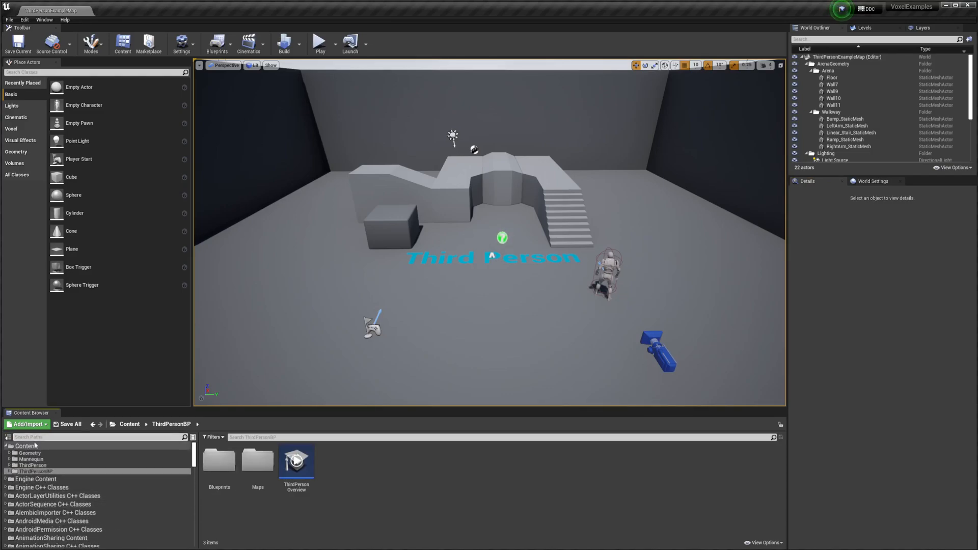
mouse_move(7, 443)
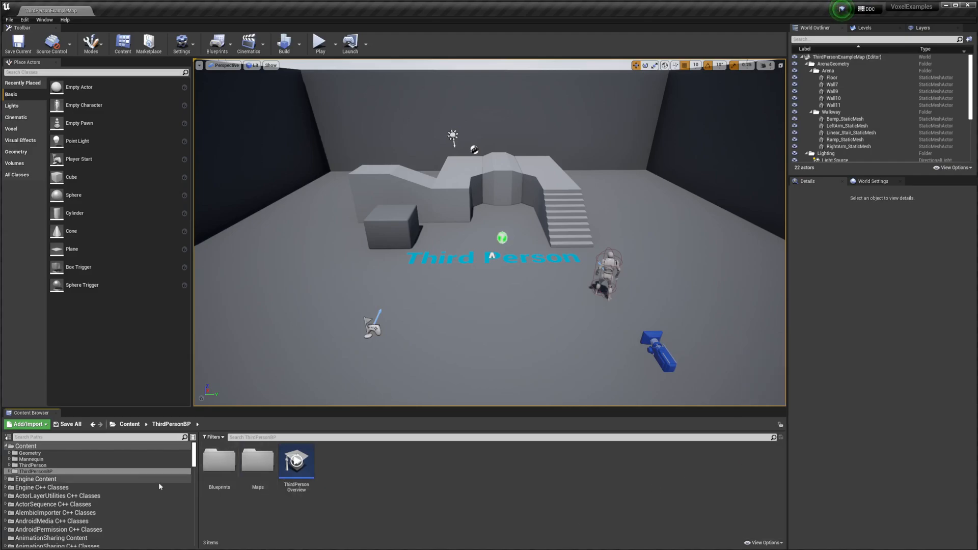
scroll(down, 3)
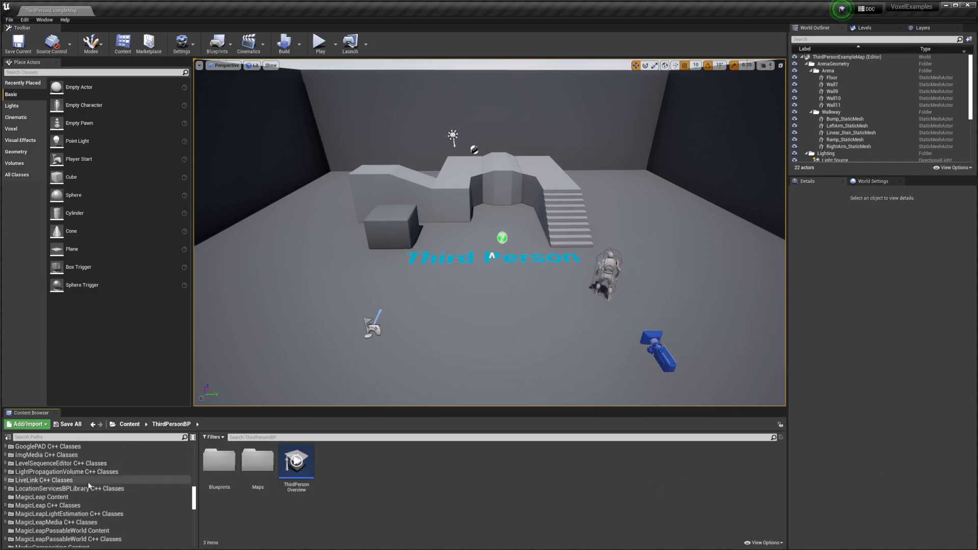
scroll(down, 3)
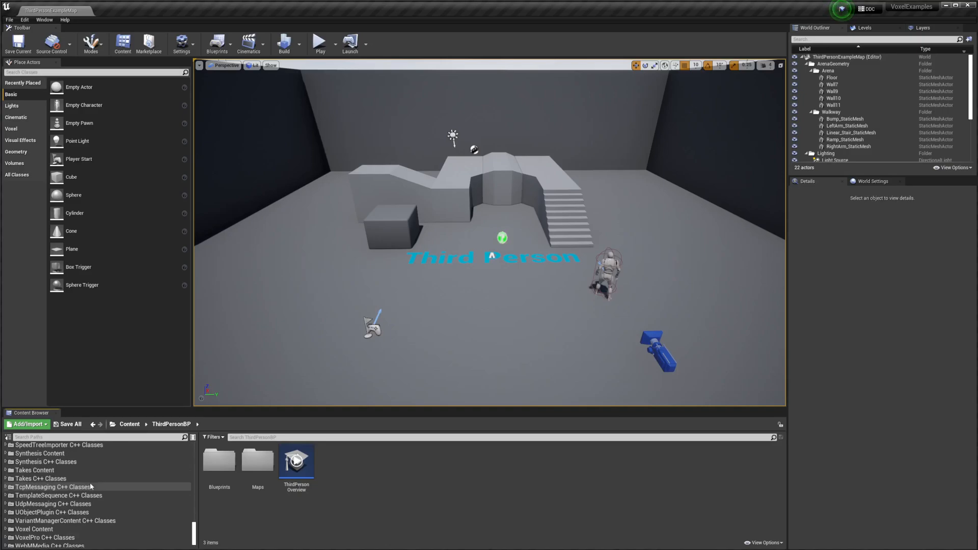
- Open VoxelExample_Ravines_Map from Voxel Content > Examples > Maps > Generators
click(33, 519)
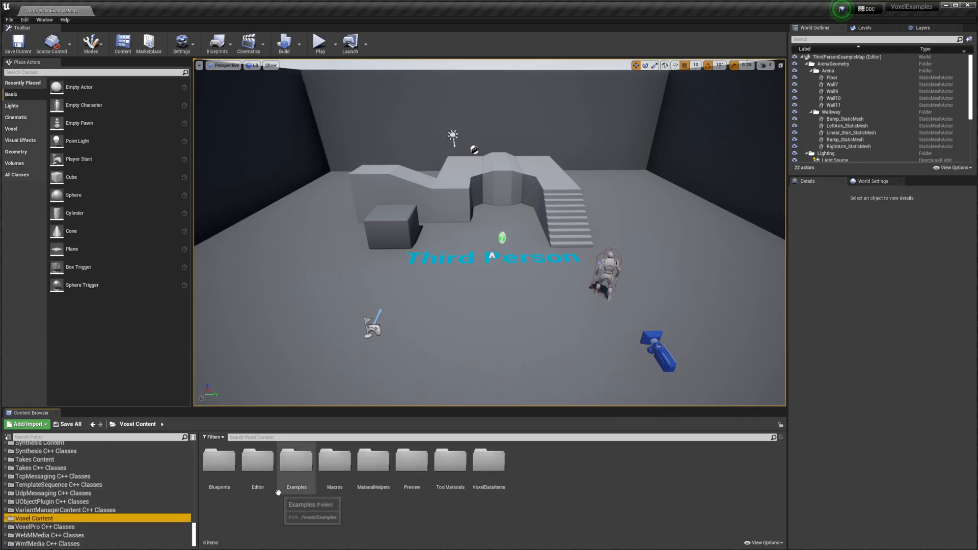
double_click(296, 459)
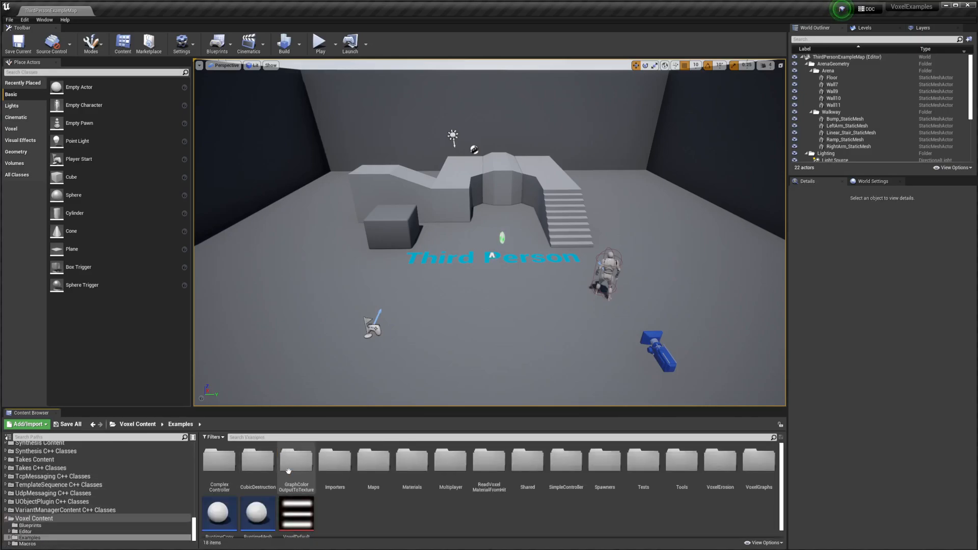
mouse_move(389, 508)
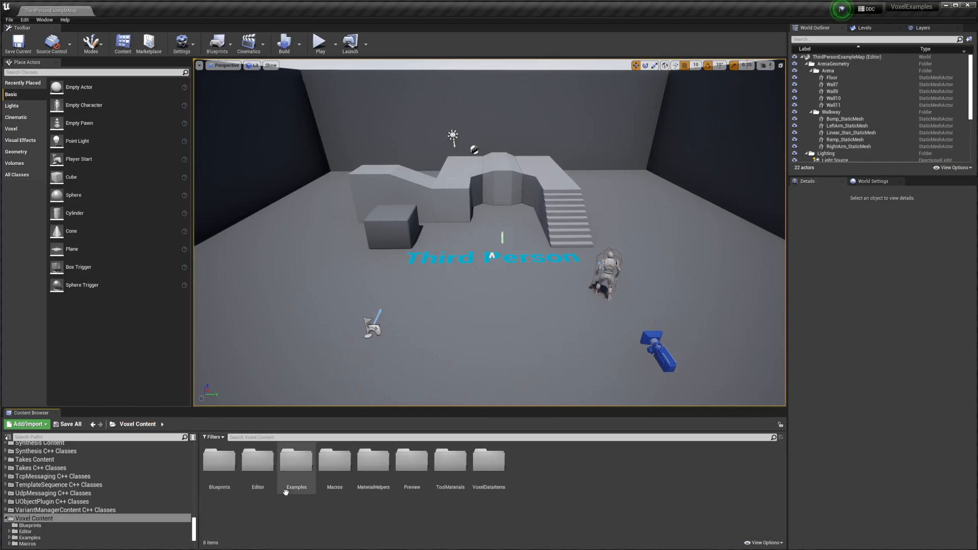
double_click(296, 462)
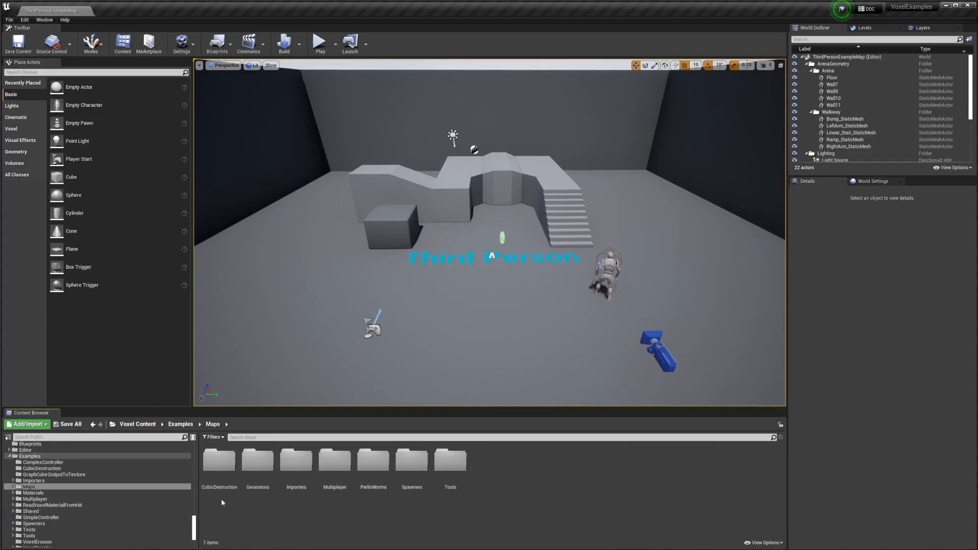
click(36, 499)
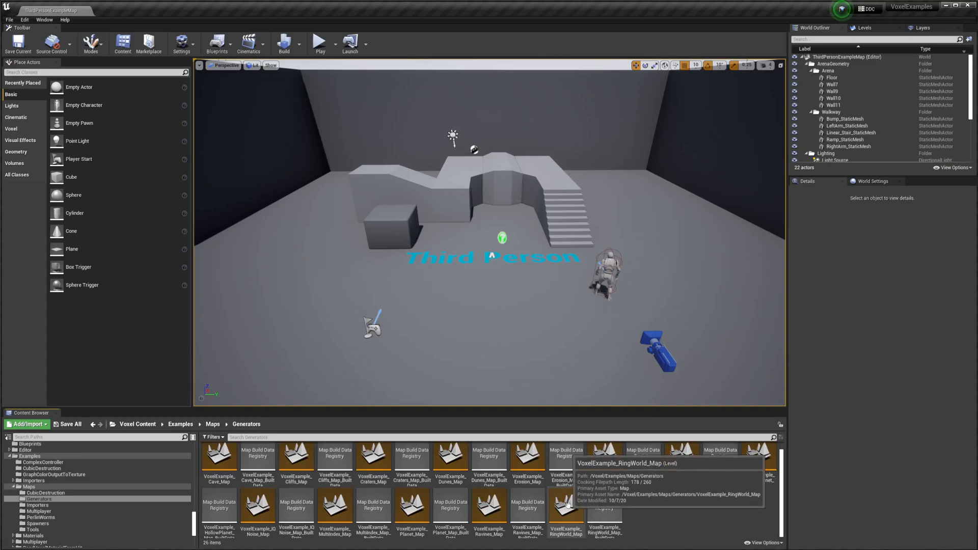
double_click(566, 508)
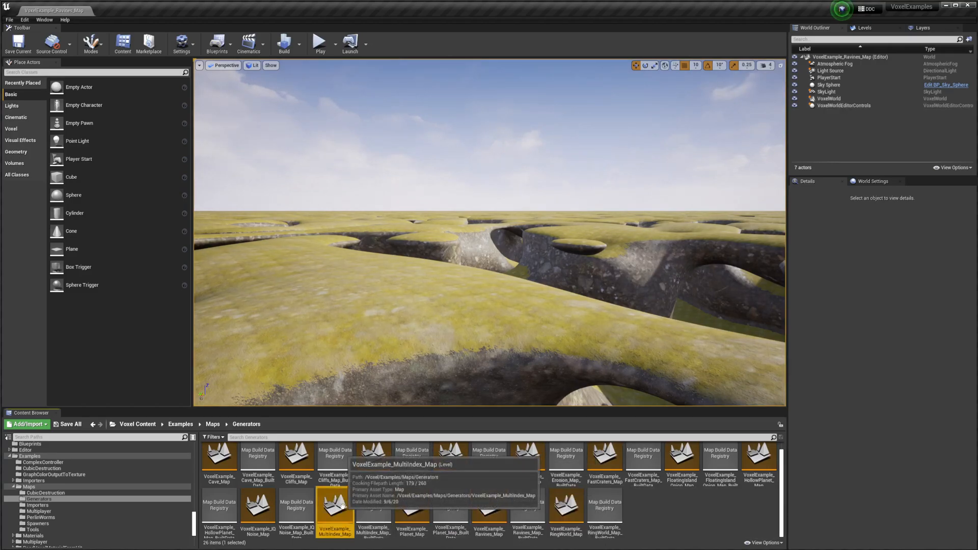
- Open VoxelExample_MultiIndex_Map and browse from its VoxelWorld to the VG_Example_MultiIndex generator graph
double_click(336, 512)
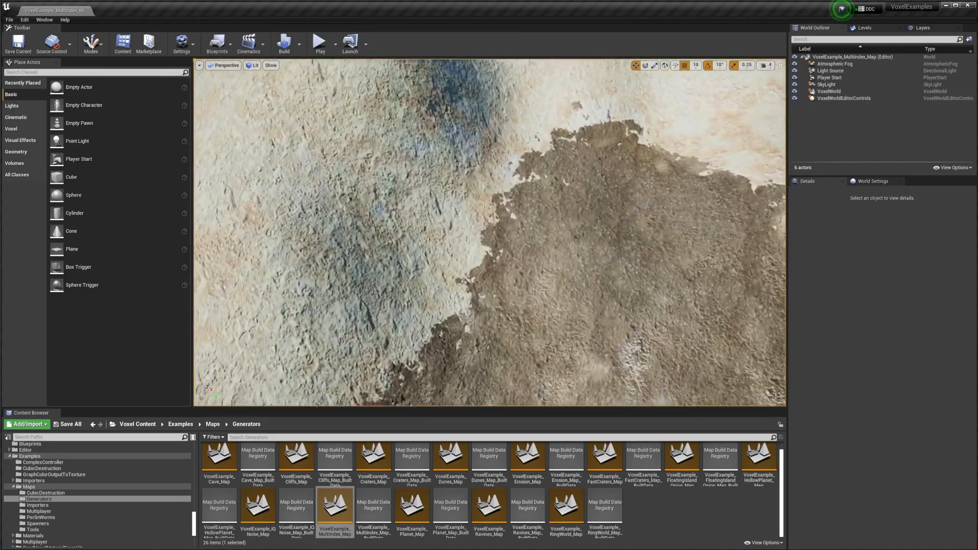
click(829, 91)
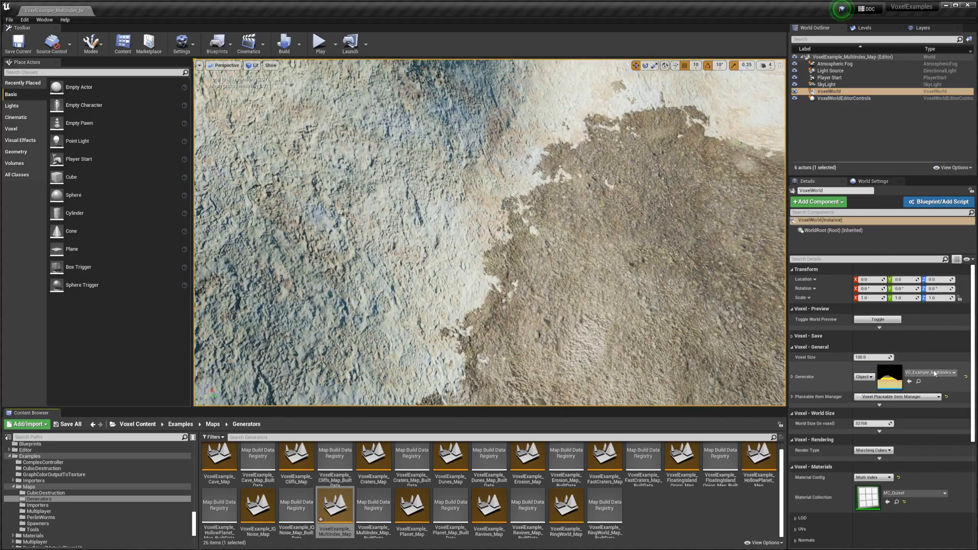
click(957, 373)
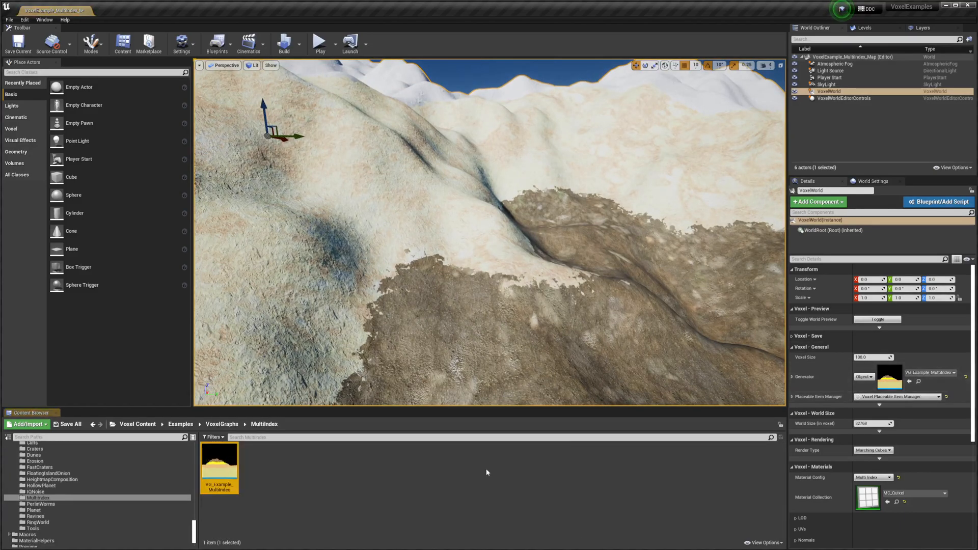
- Open the VG_Example_MultiIndex graph editor and scroll through its nodes
double_click(219, 463)
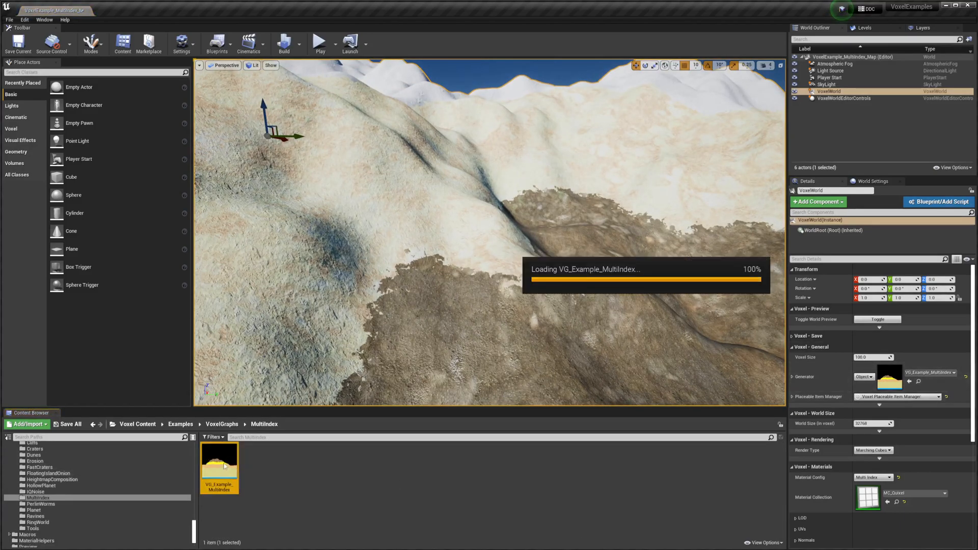
double_click(219, 453)
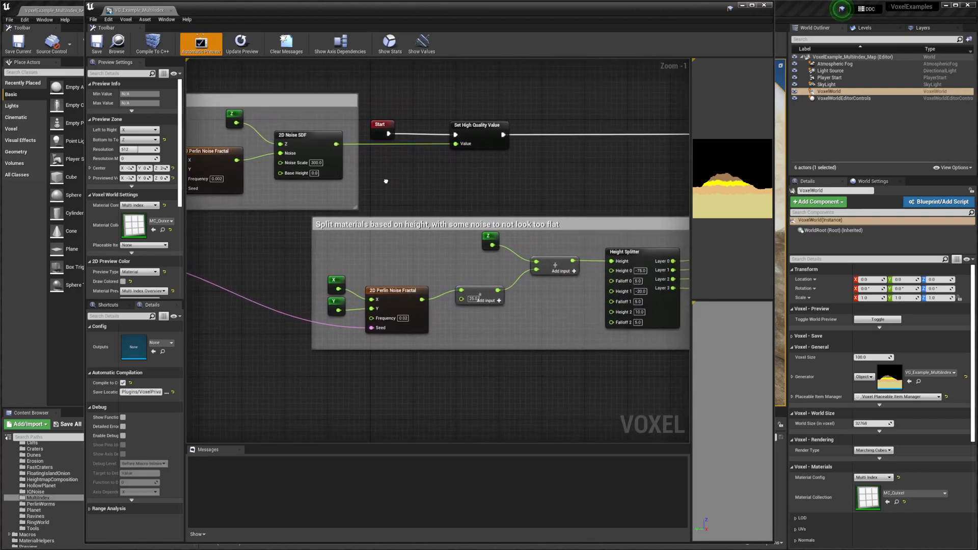
scroll(down, 3)
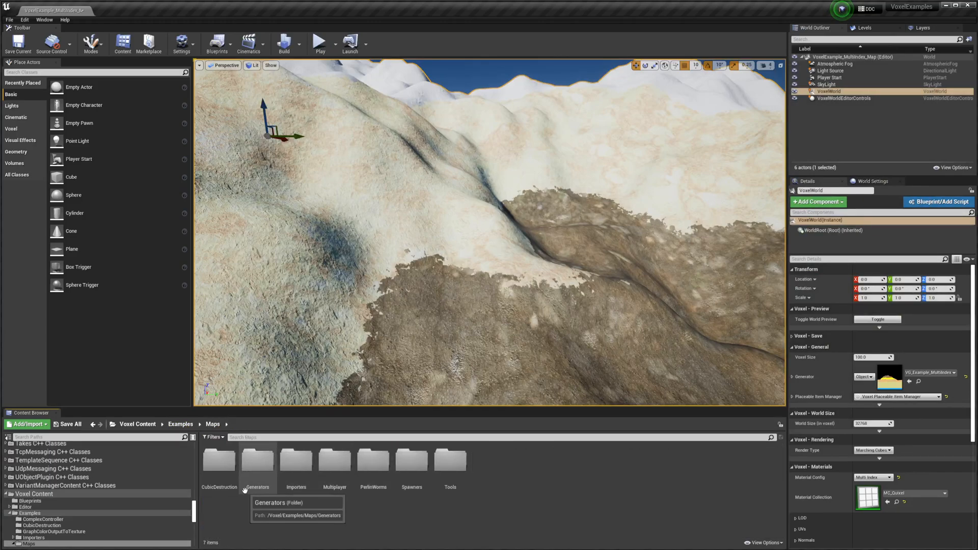
- Open VoxelExample_Erosion_Map from the Generators folder and select its VoxelWorld in the Outliner
double_click(256, 461)
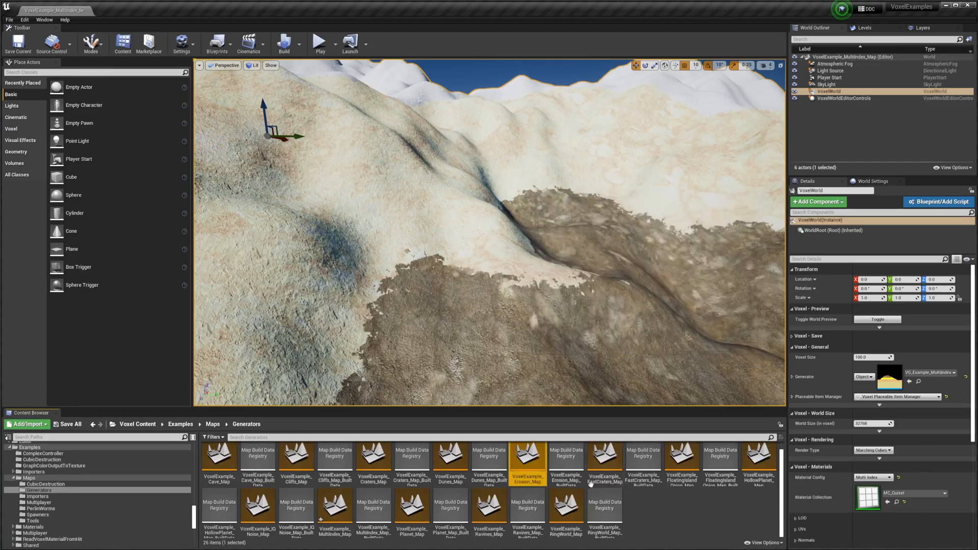
double_click(527, 458)
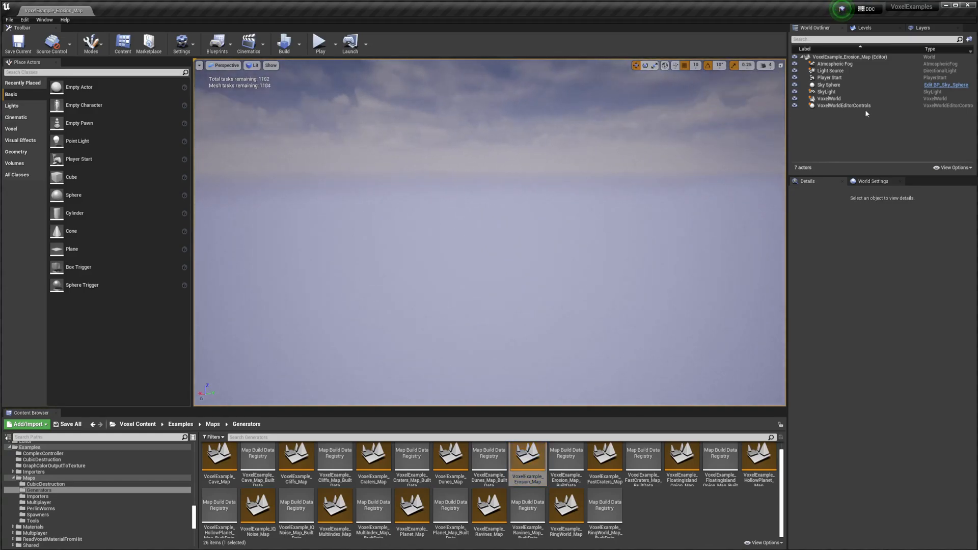
click(828, 98)
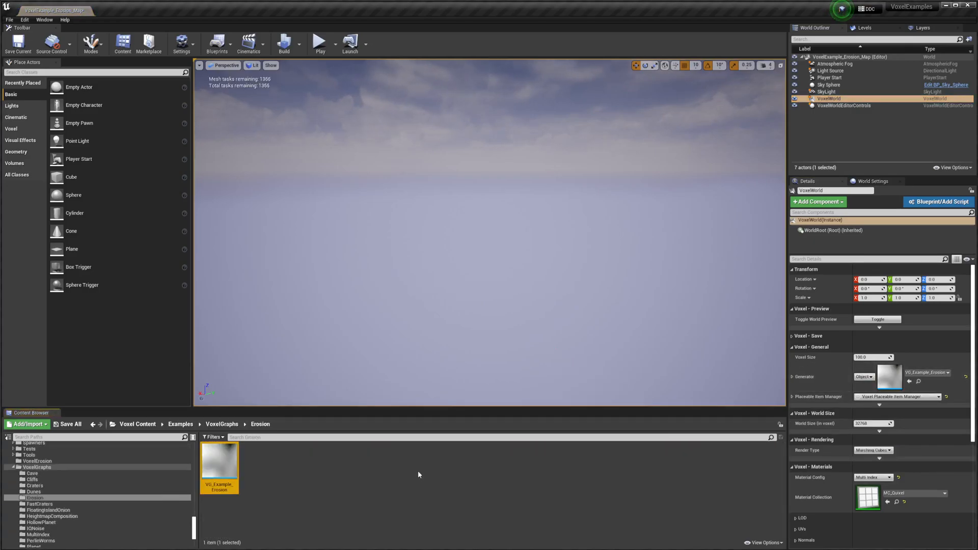
double_click(219, 465)
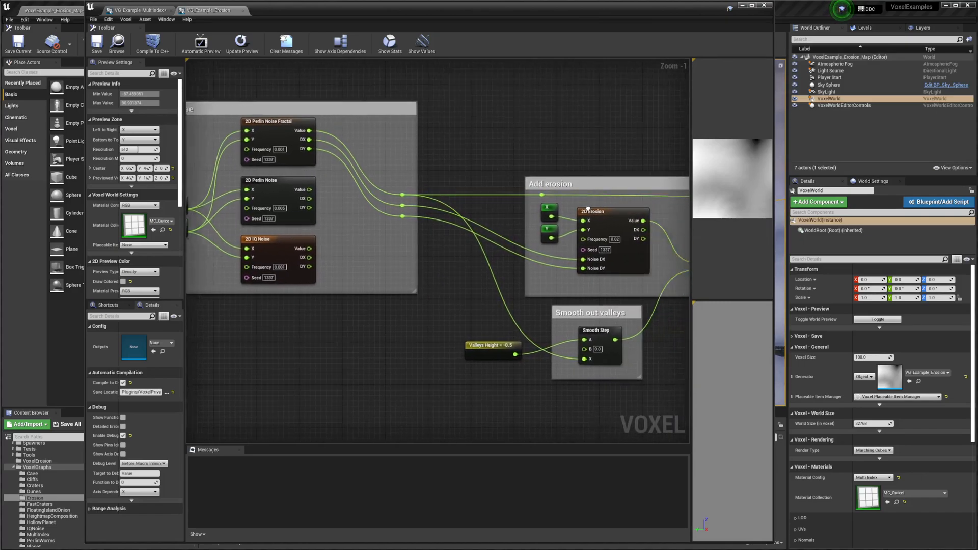
scroll(down, 3)
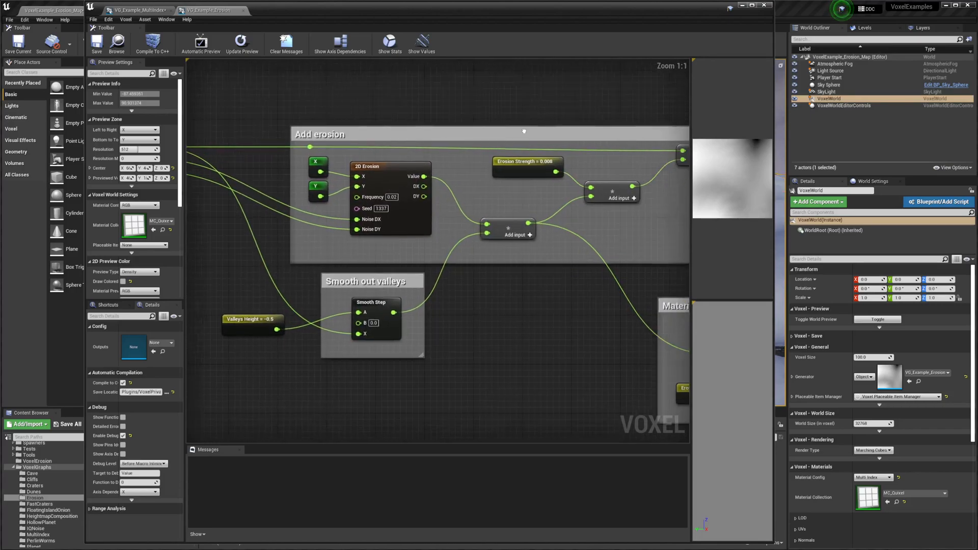
scroll(down, 3)
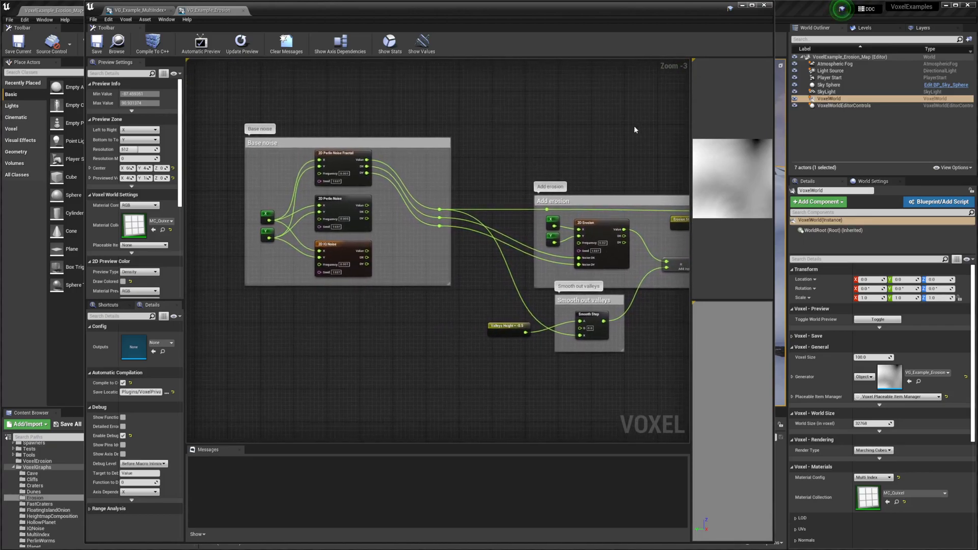
click(46, 11)
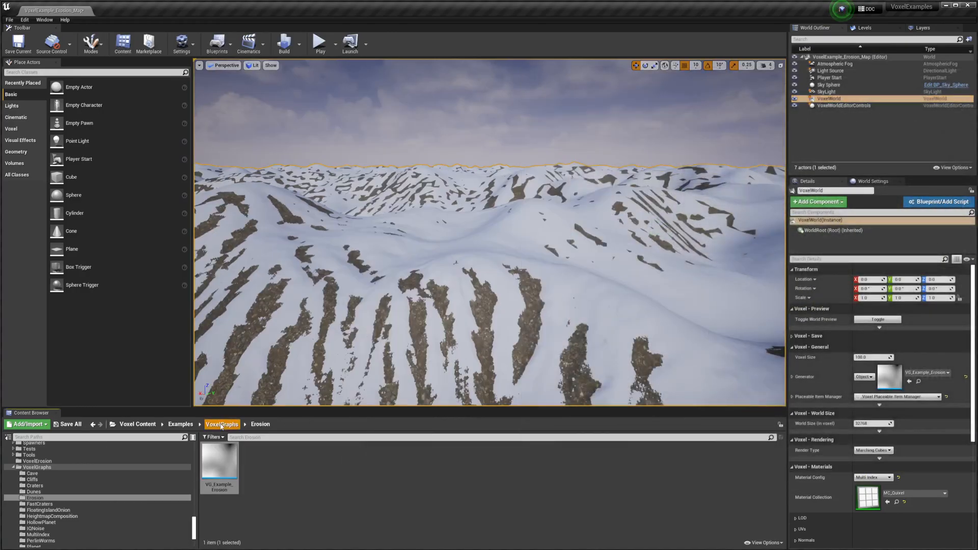
- Go up to the VoxelGraphs folder list, then show the CubicDestruction example assets
click(222, 424)
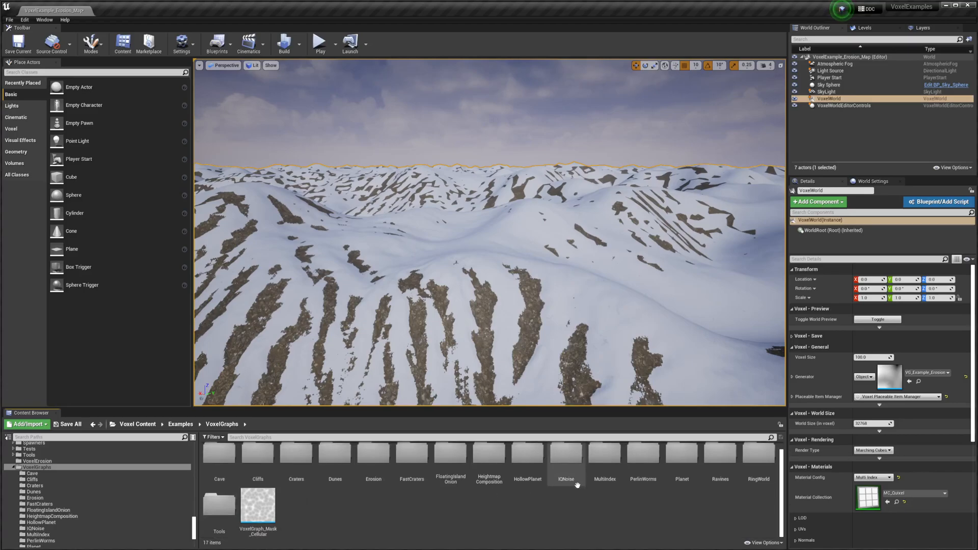
mouse_move(602, 453)
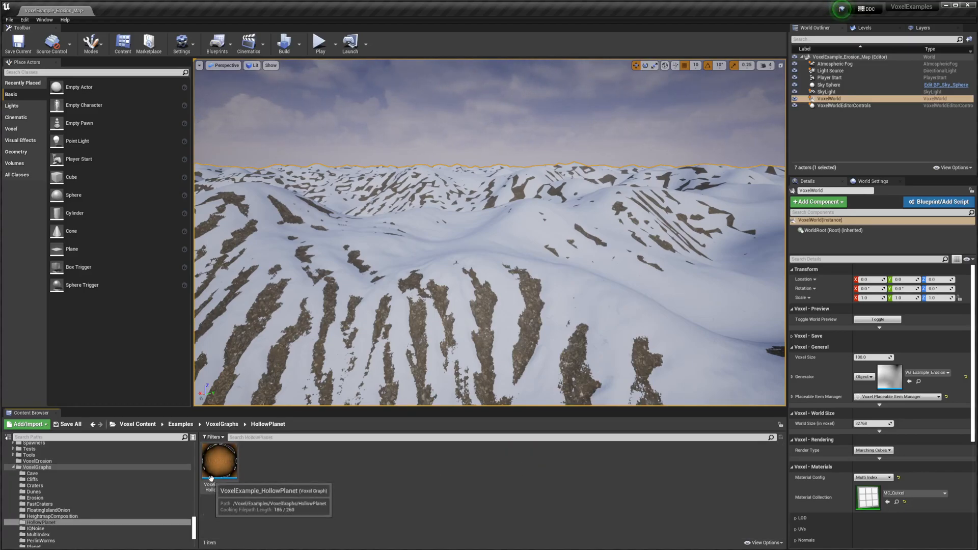
click(181, 425)
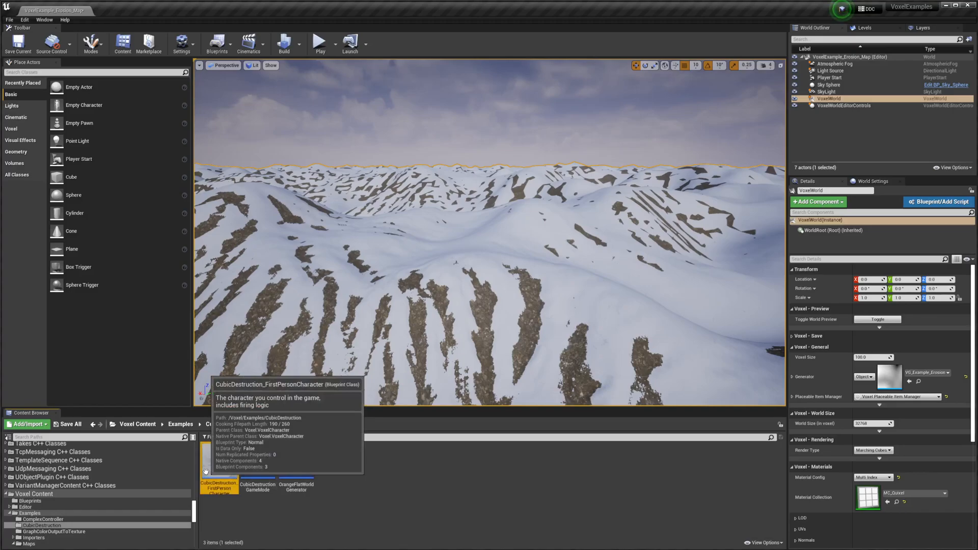
- Scroll through the CubicDestruction_FirstPersonCharacter event graph, then list the ComplexController example assets
double_click(218, 481)
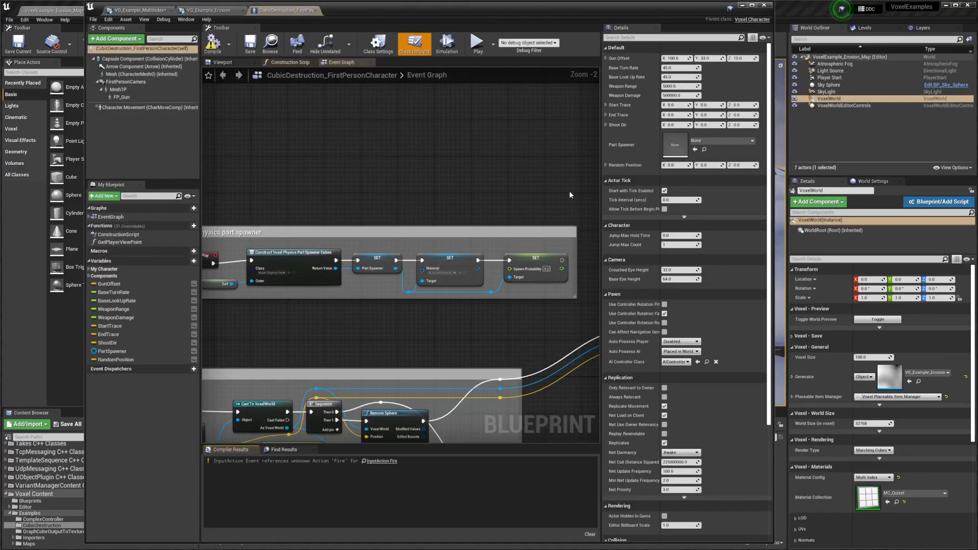
scroll(down, 3)
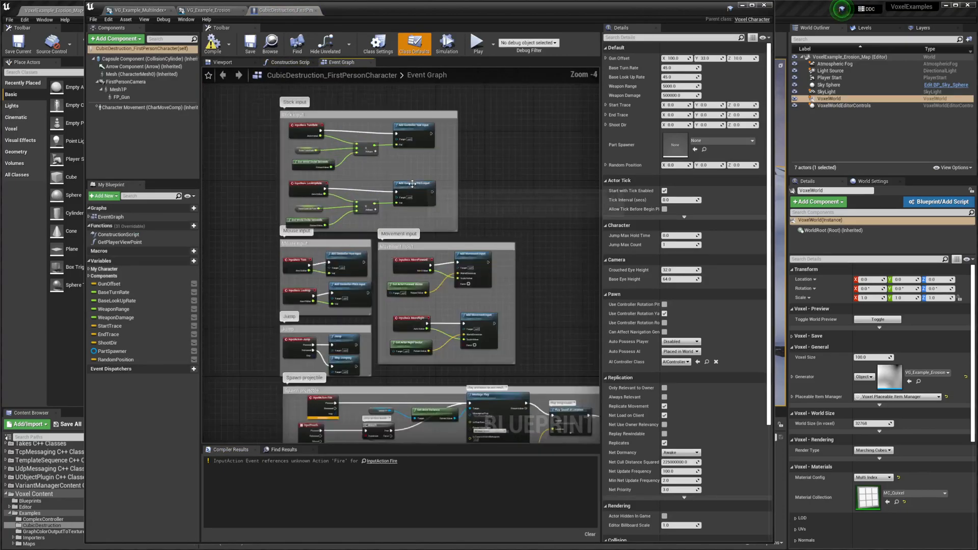
scroll(down, 3)
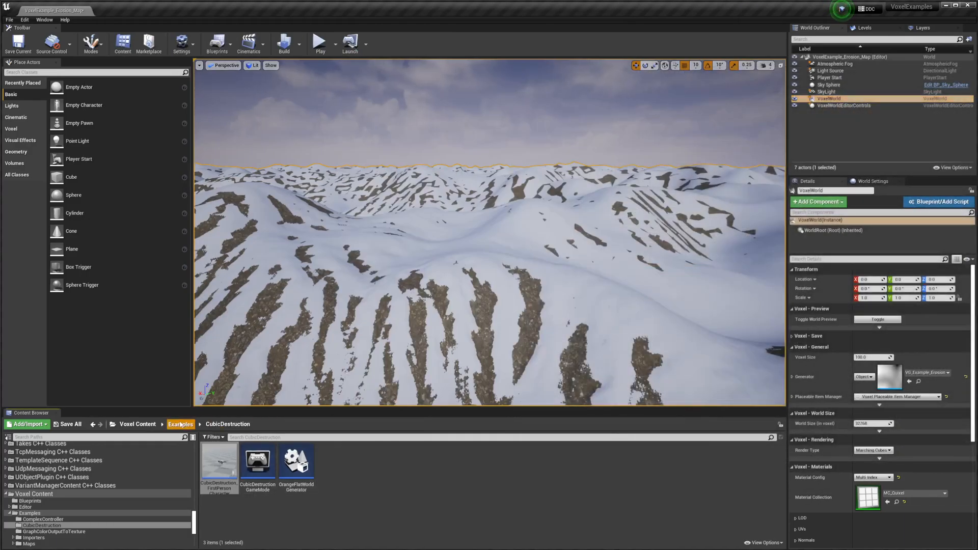
click(43, 519)
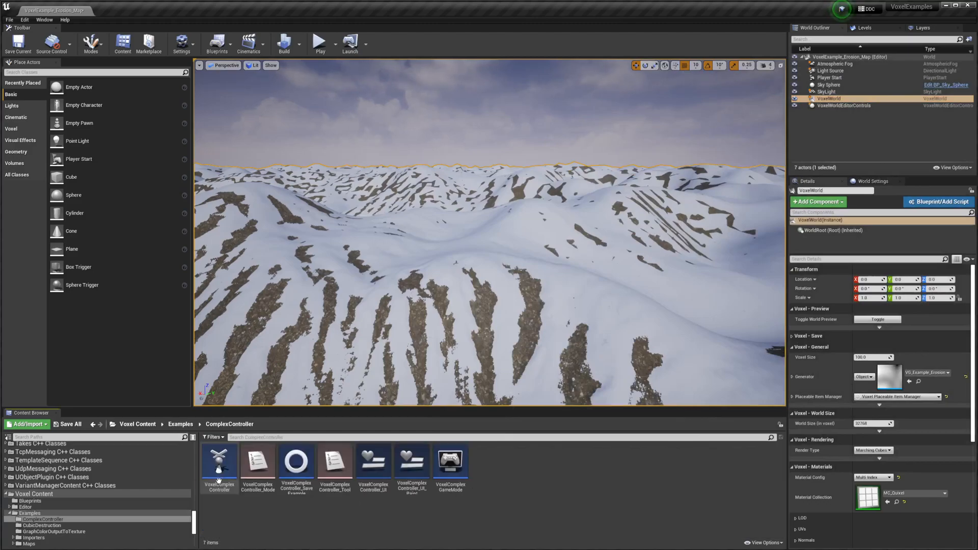